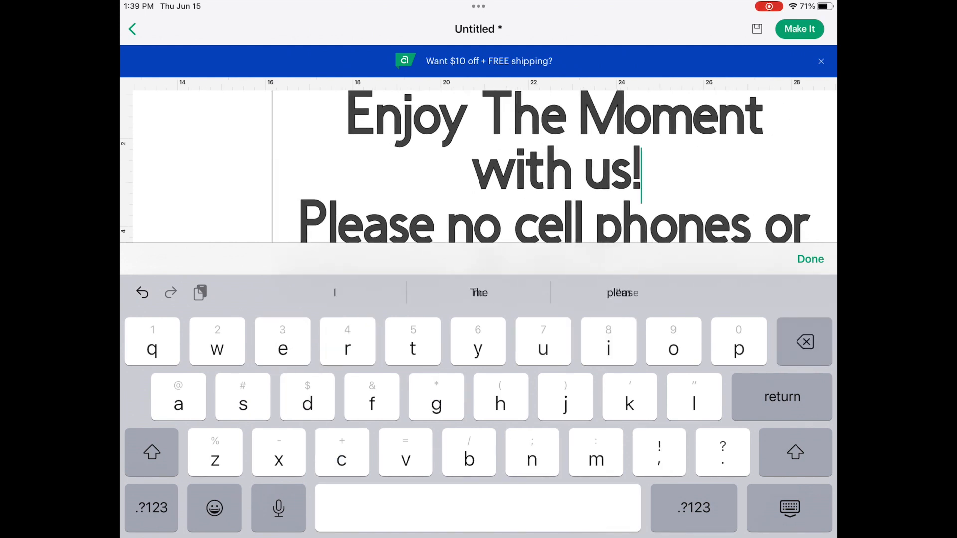
- Finish the sign wording with an exclamation mark and split 'Enjoy The Moment with us!' onto its own line
left_click(809, 260)
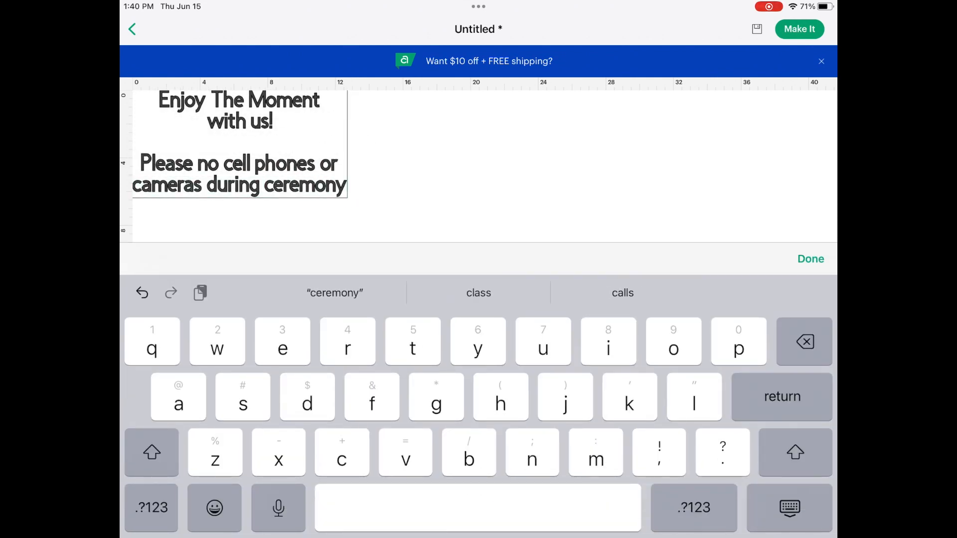
left_click(658, 451)
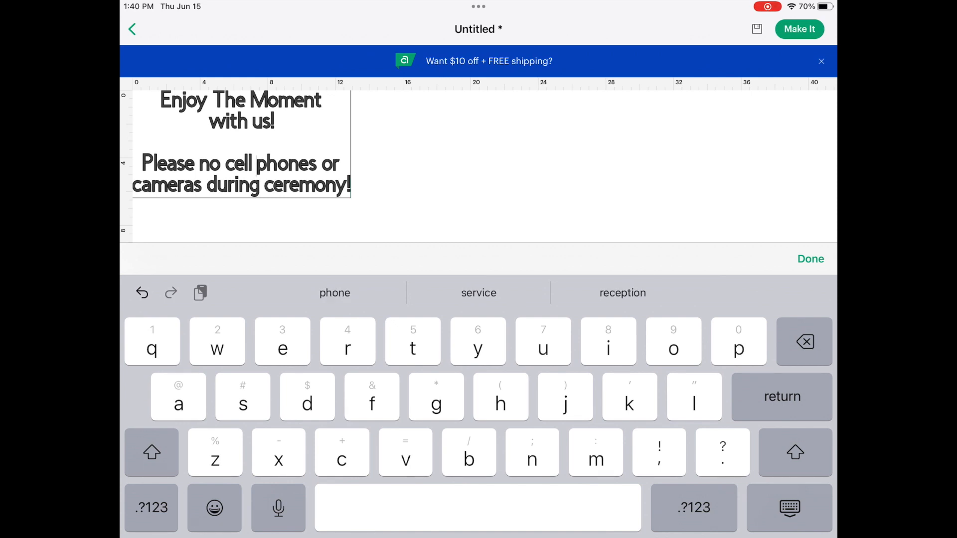
left_click(152, 452)
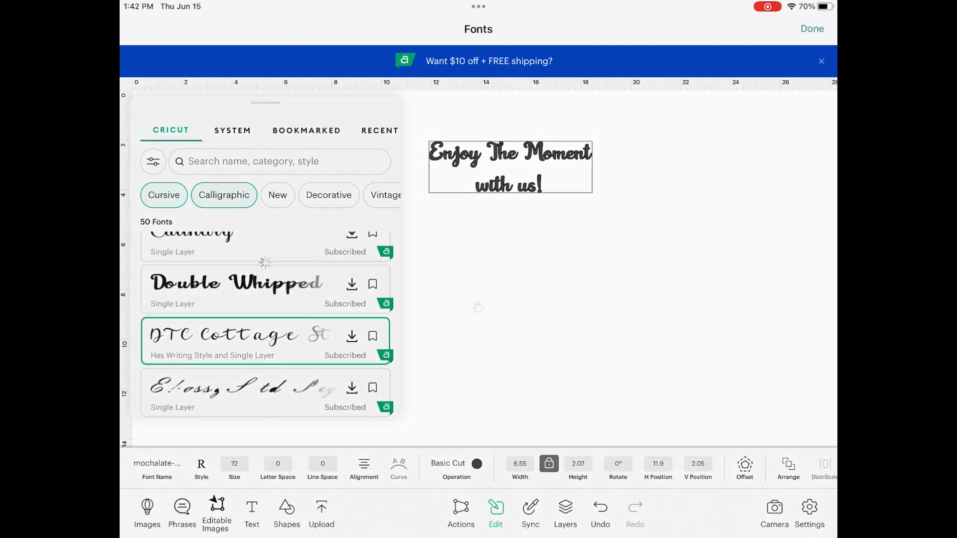
- Apply the DTC Cottage script font and correct the phrase to 'Enjoy the Moment with Us!'
left_click(222, 334)
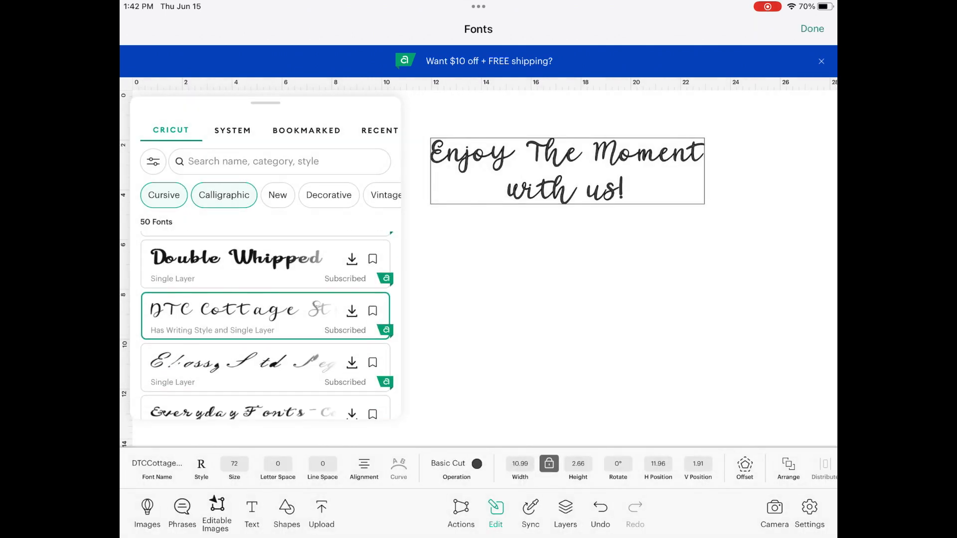
left_click(811, 29)
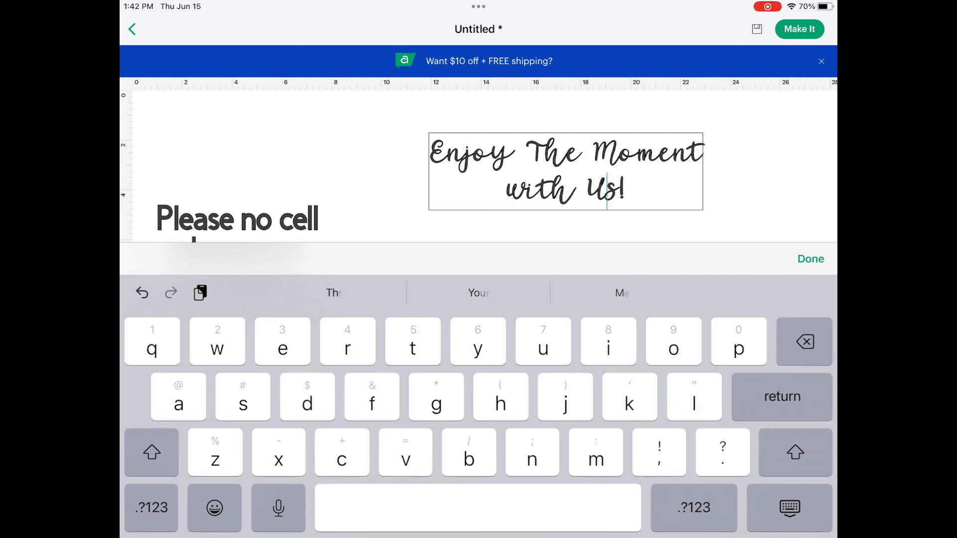
left_click(810, 259)
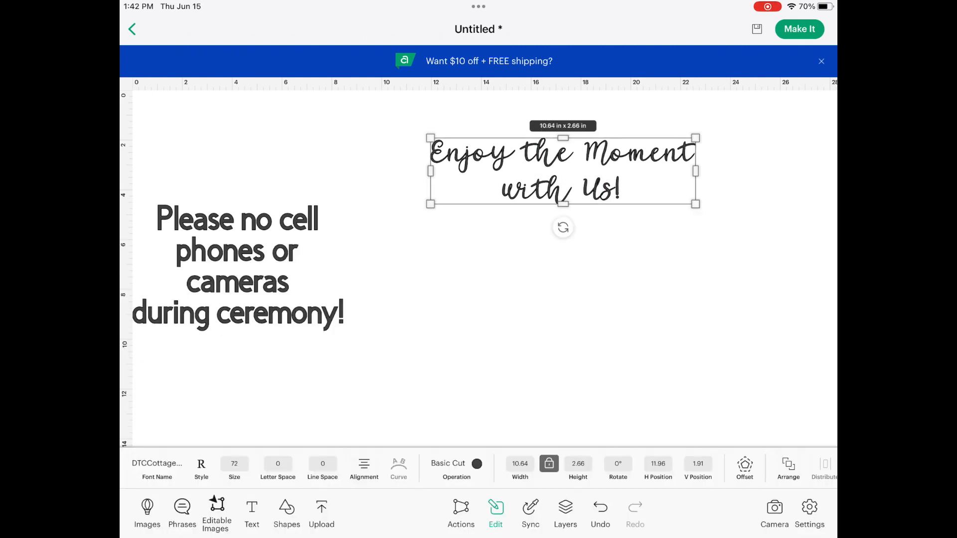
left_click(548, 463)
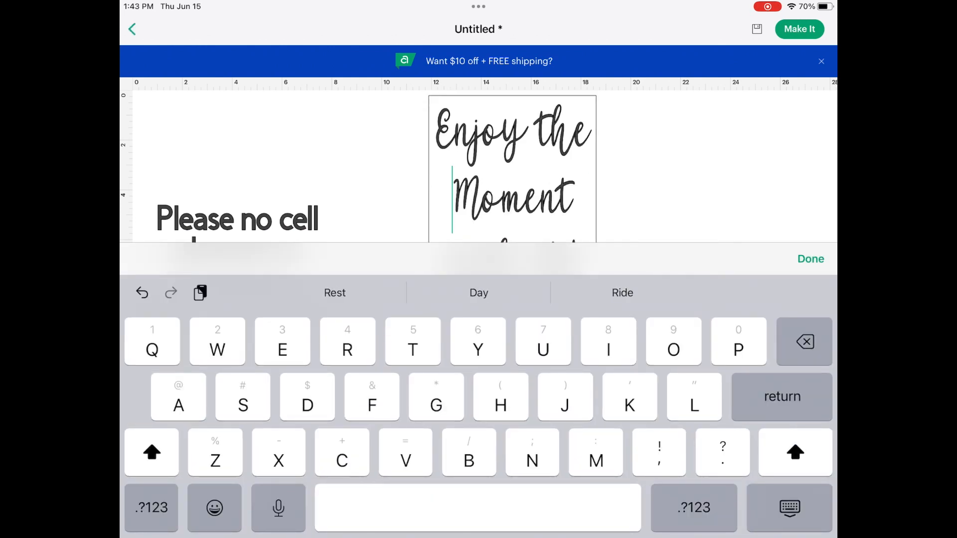
- Stack the script phrase on three lines, breaking after 'the' and 'Moment', and enlarge it
left_click(810, 259)
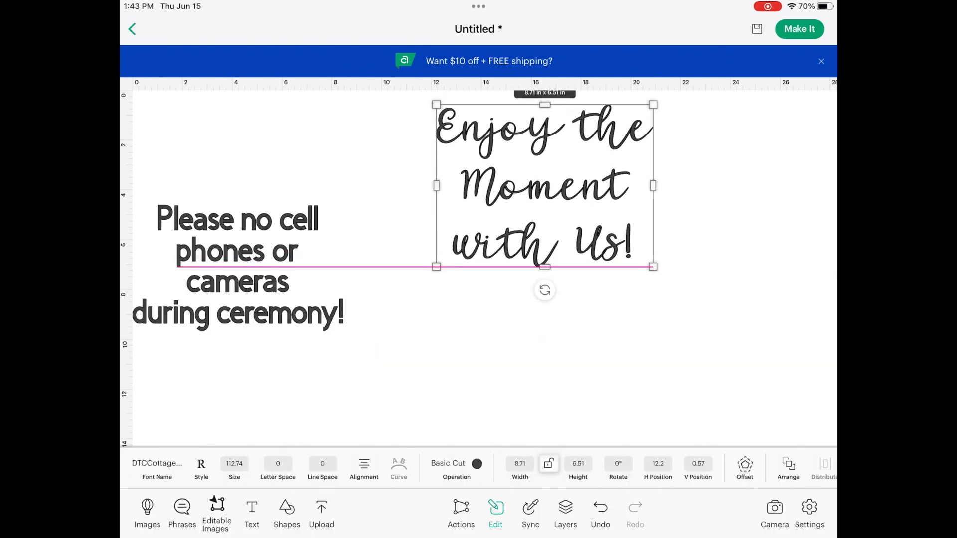
left_click(460, 512)
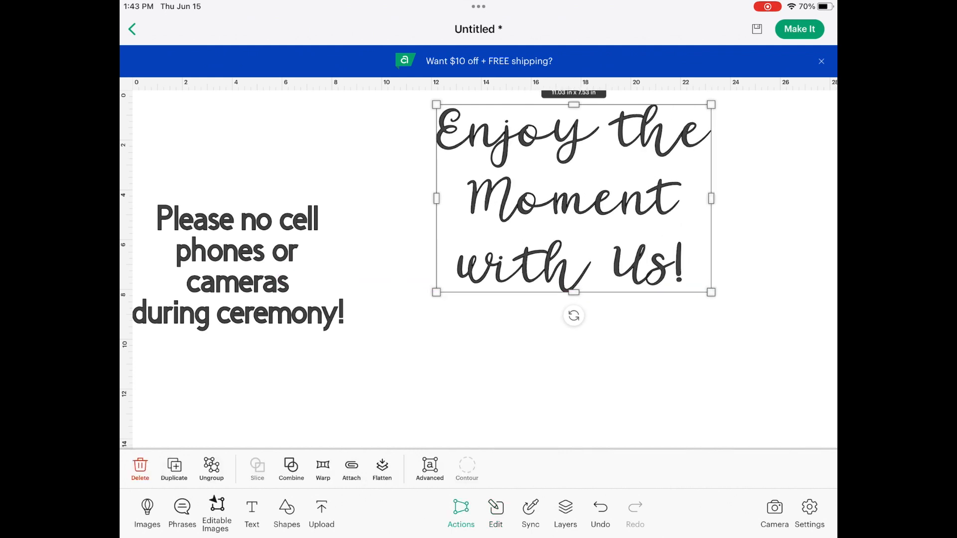
double_click(238, 267)
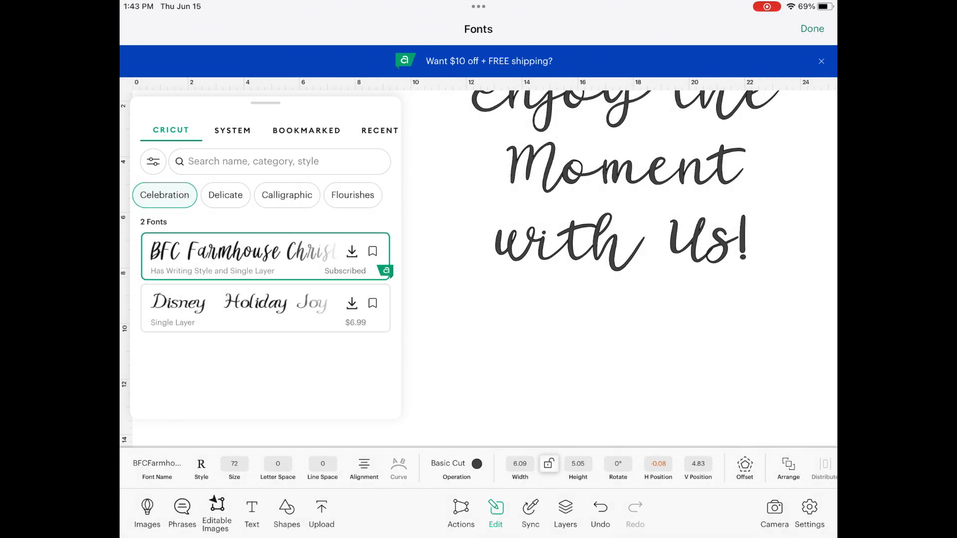
- Set the no-phones message in a BFC bold all-caps font beneath the script heading
left_click(164, 195)
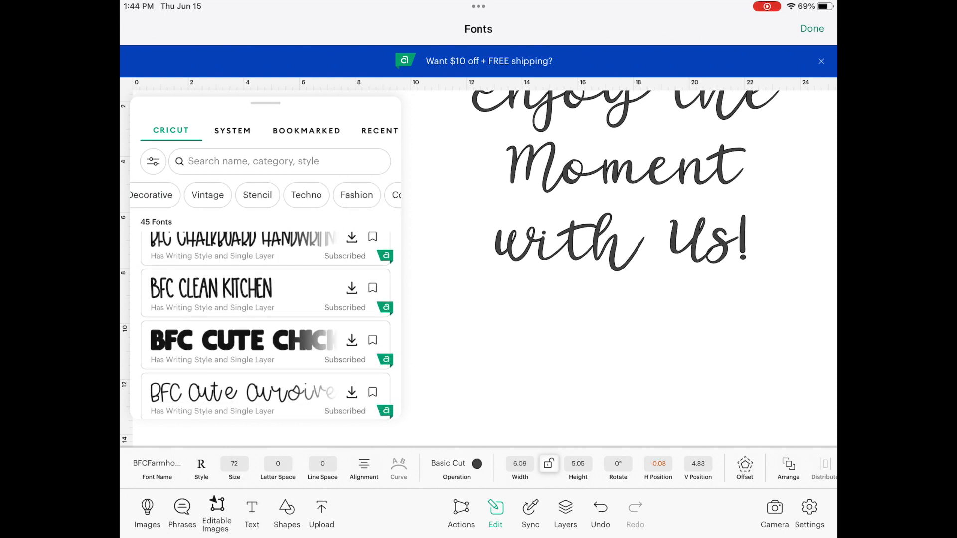
left_click(811, 28)
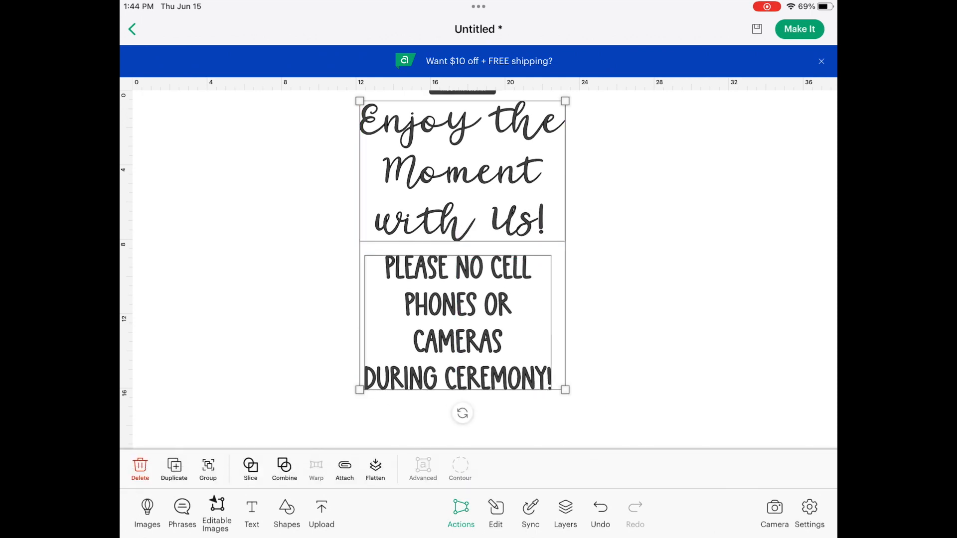
- Review the Combine options for both phrases without applying, group them, and send the sign to Make It
left_click(495, 512)
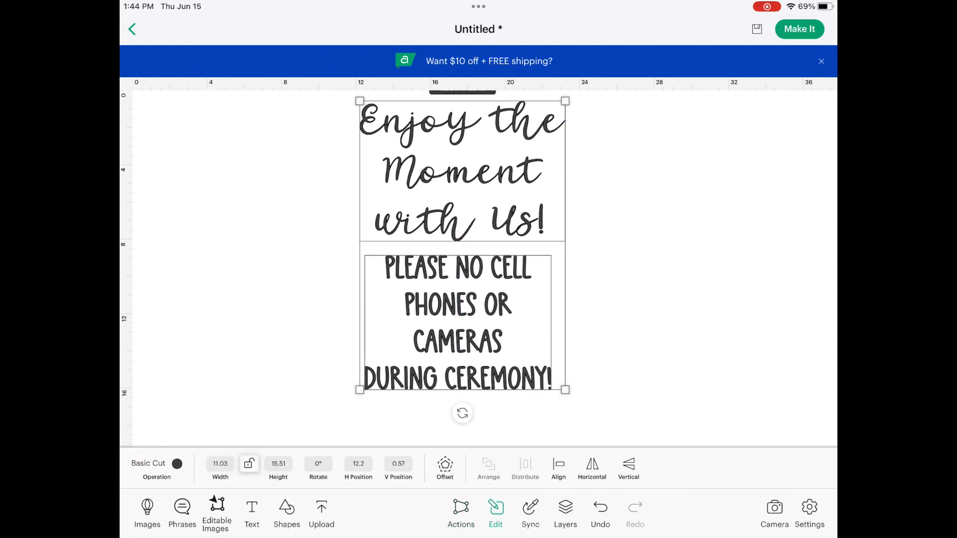
left_click(460, 512)
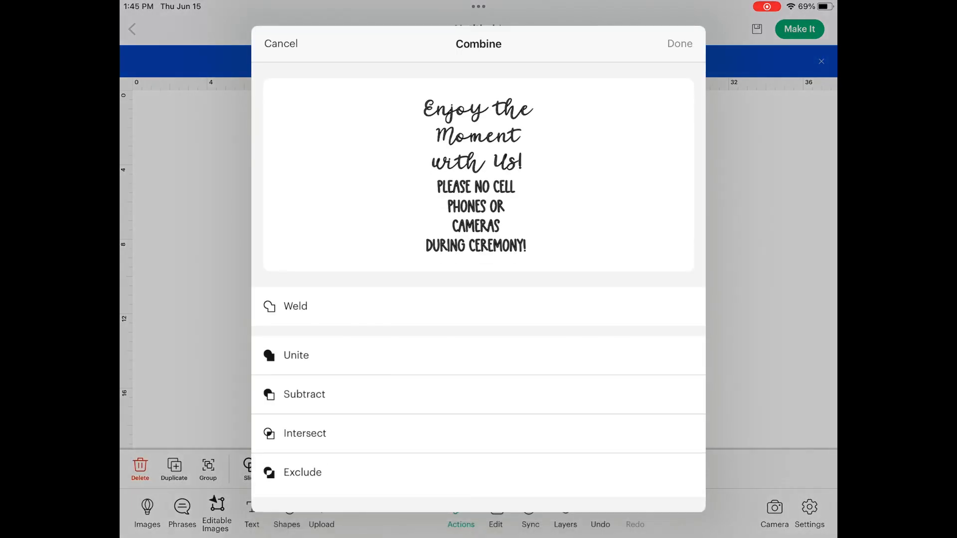
left_click(280, 43)
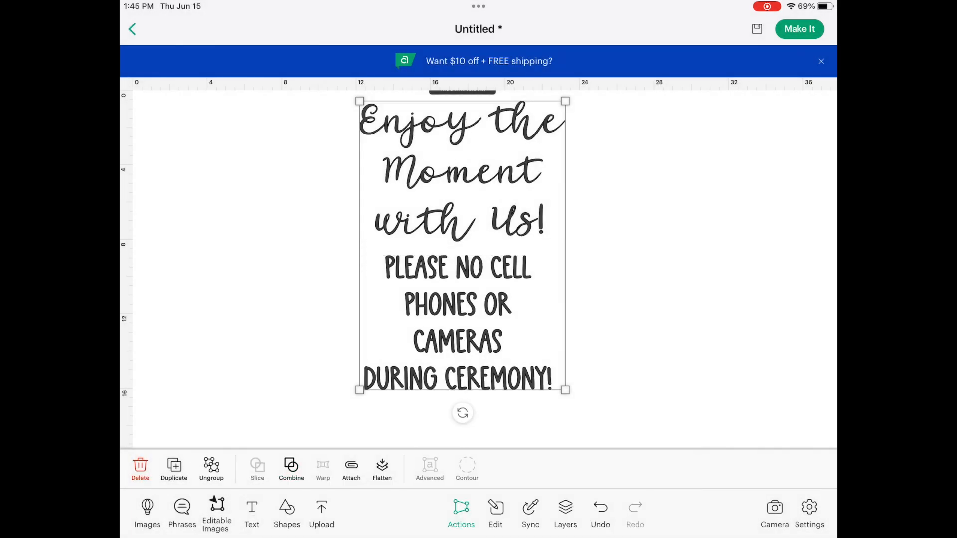
left_click(495, 512)
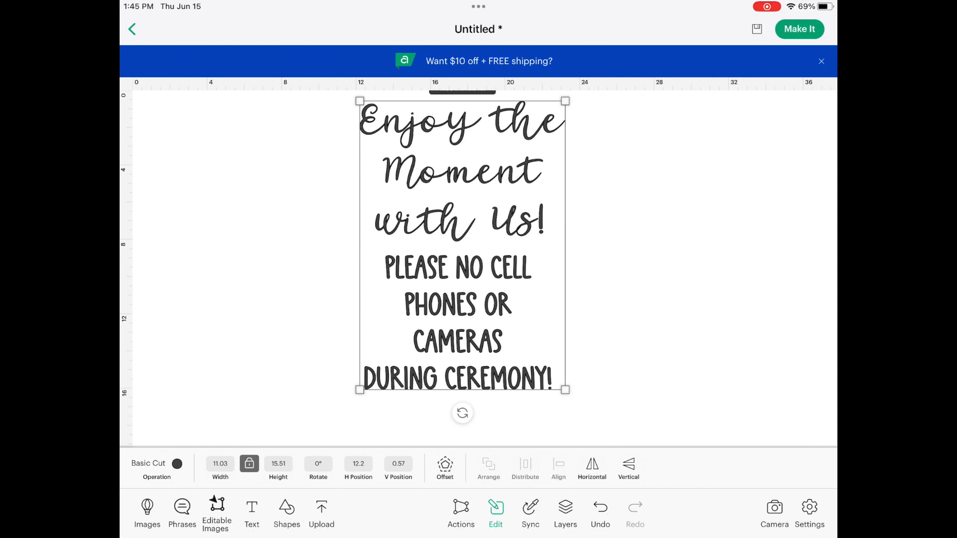
left_click(799, 29)
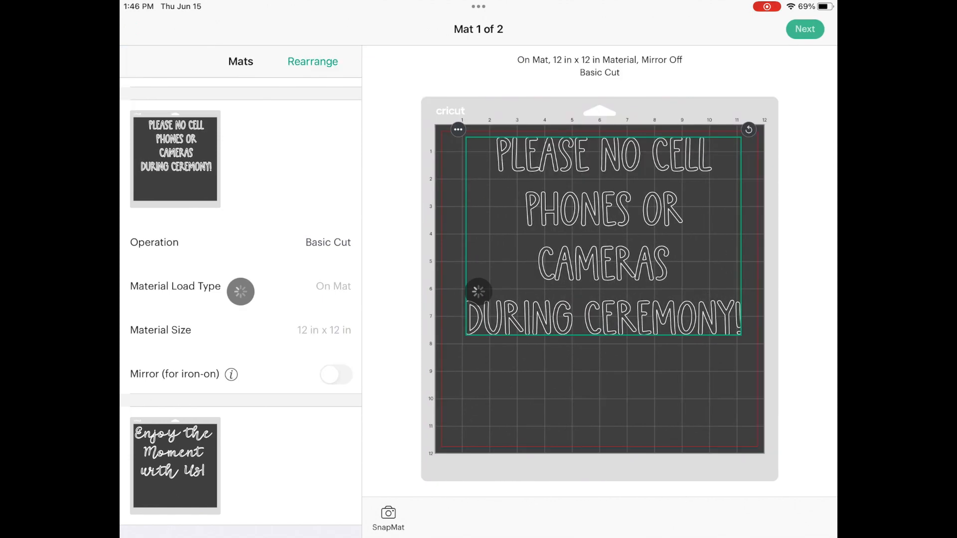
- Continue past the two-mat preview to the Select An Accessory dialog
left_click(804, 29)
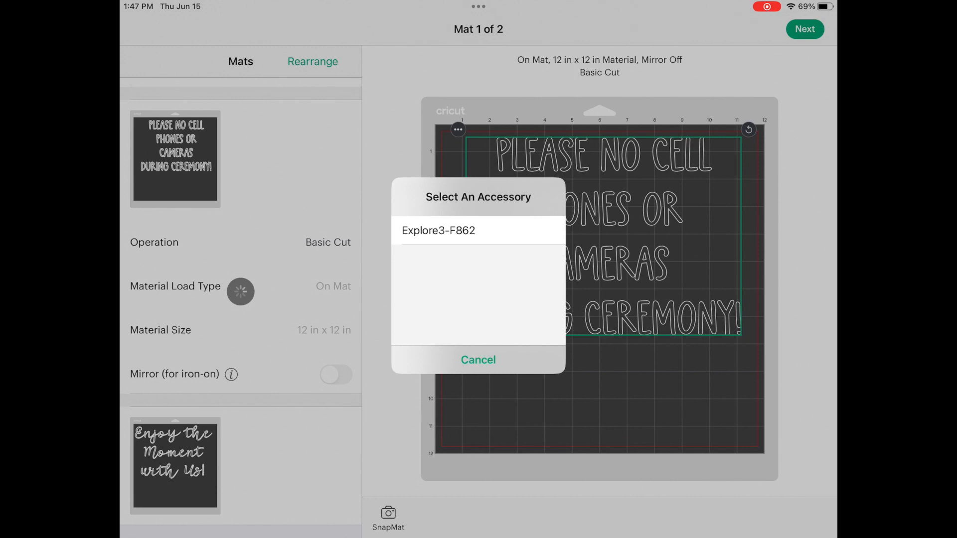
- Connect the Explore 3 cutter and continue to the Set material step
left_click(439, 231)
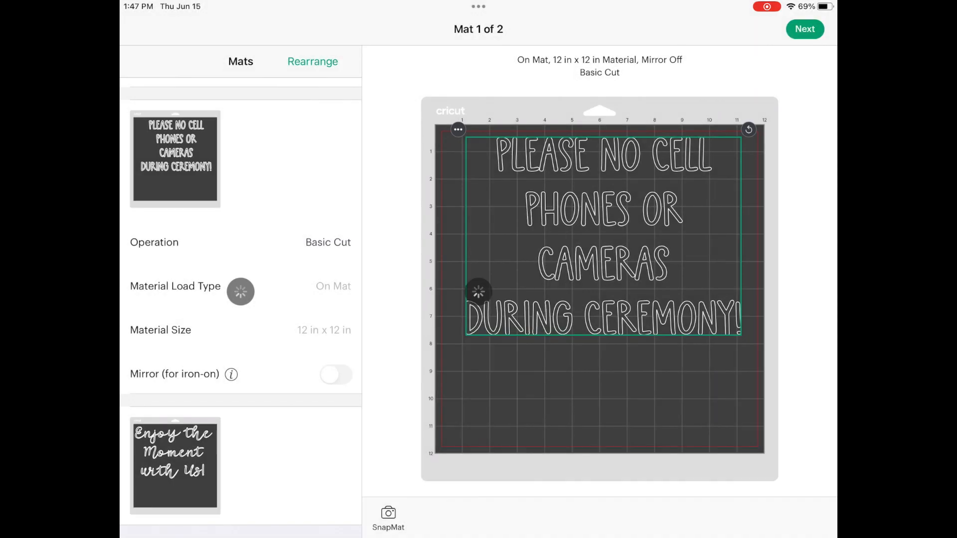
left_click(804, 29)
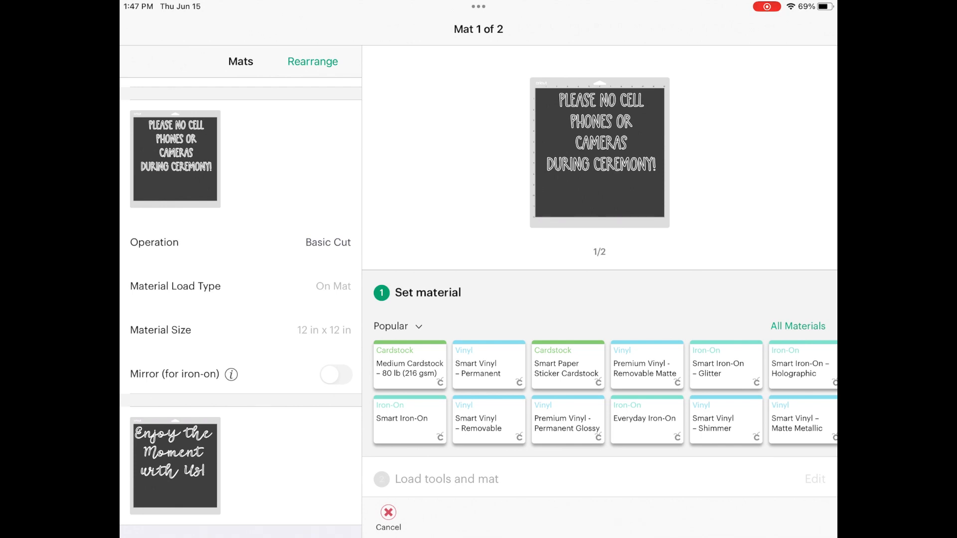
- Search all materials for 'vinyl', choose Smart Vinyl – Matte Metallic, and confirm the fine-point blade and mat are loaded
left_click(797, 326)
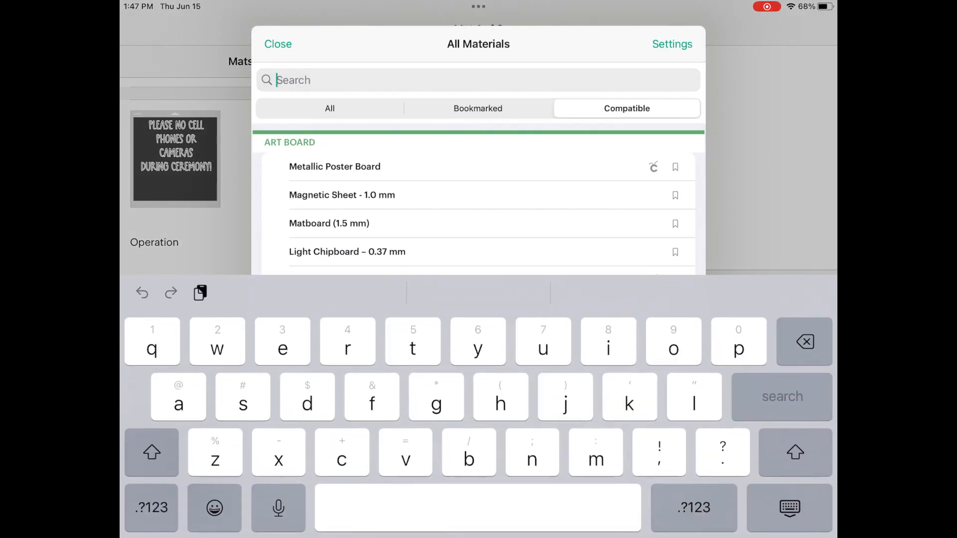
type("vinyl")
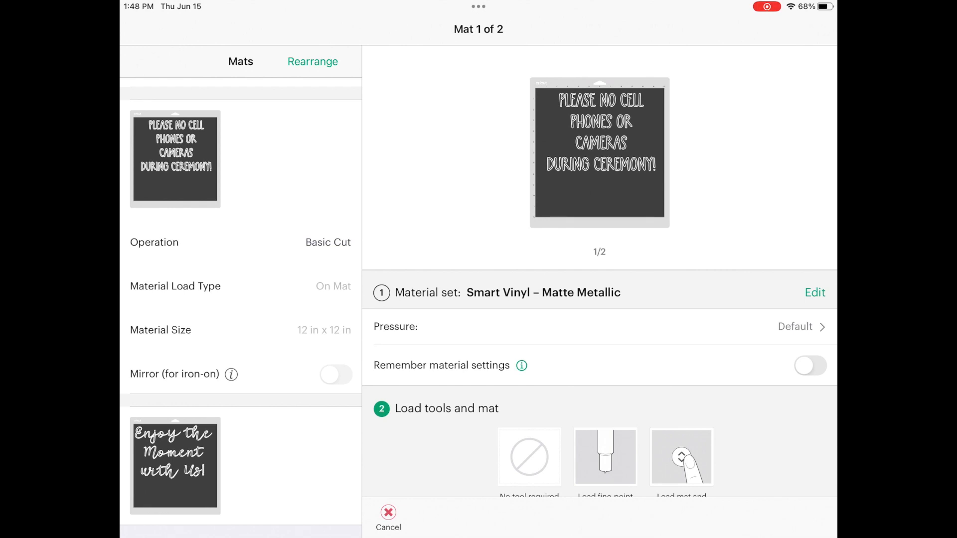
left_click(605, 456)
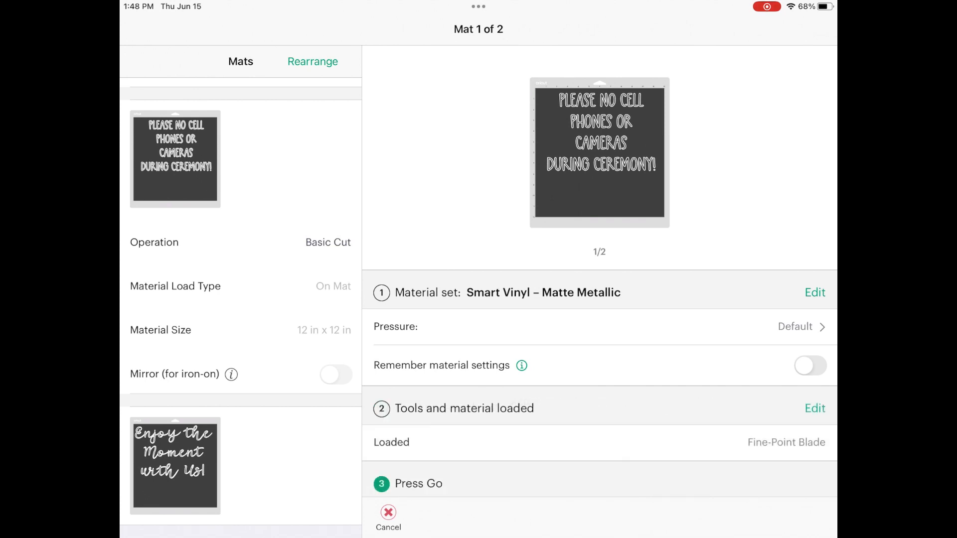